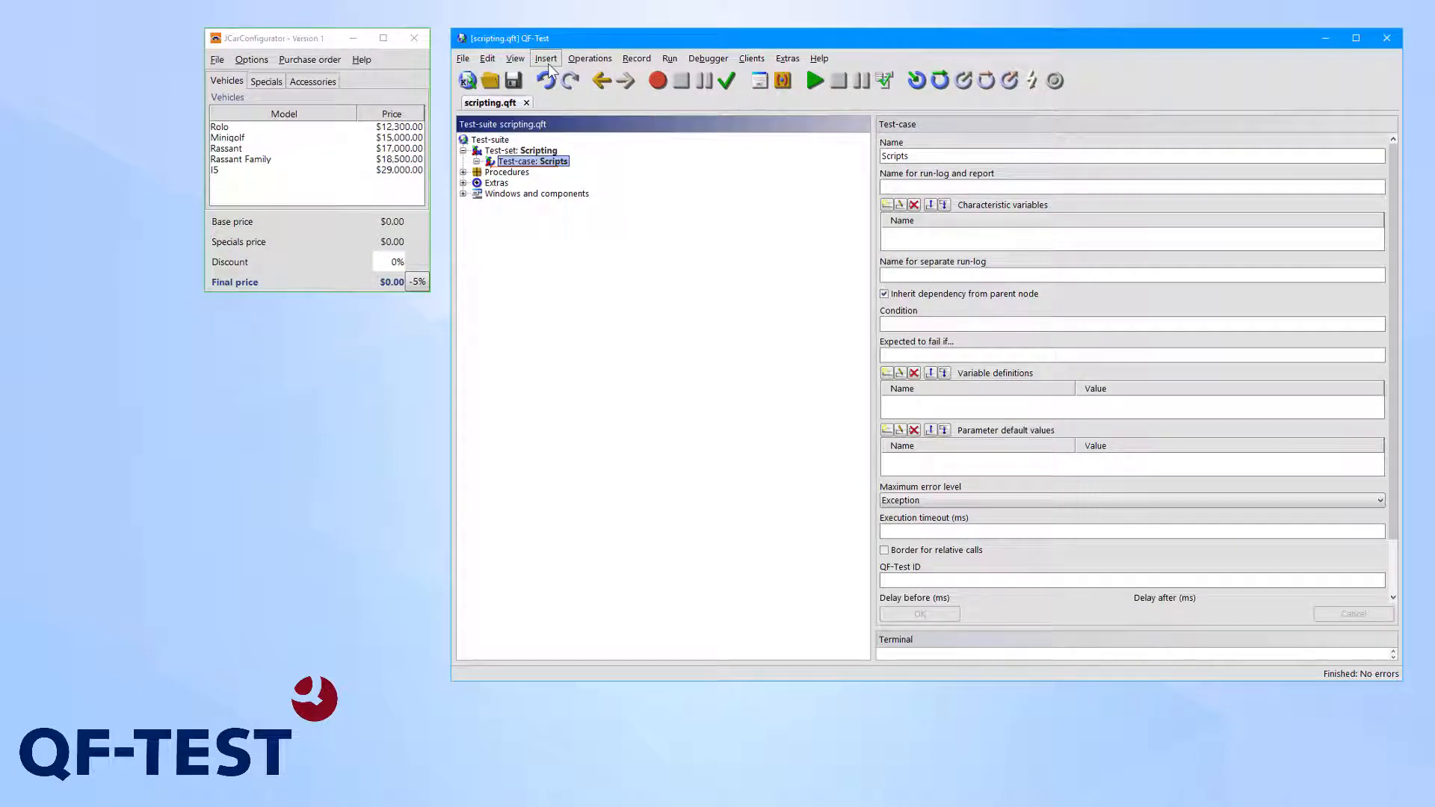
Step: Show the Insert menu's control structures, including Server script and SUT script
{"action": "left_click", "coordinate": [545, 57]}
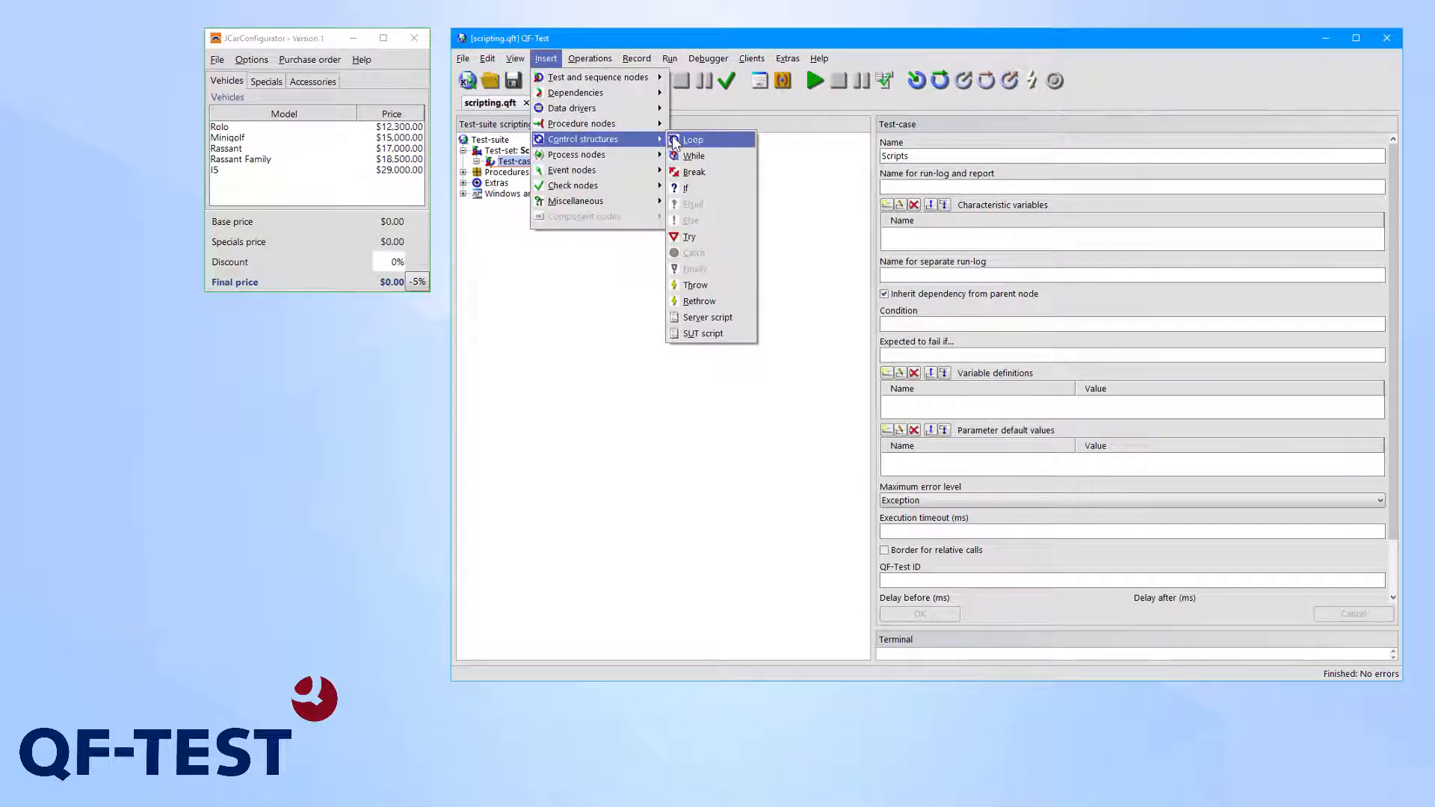
{"action": "mouse_move", "coordinate": [706, 316]}
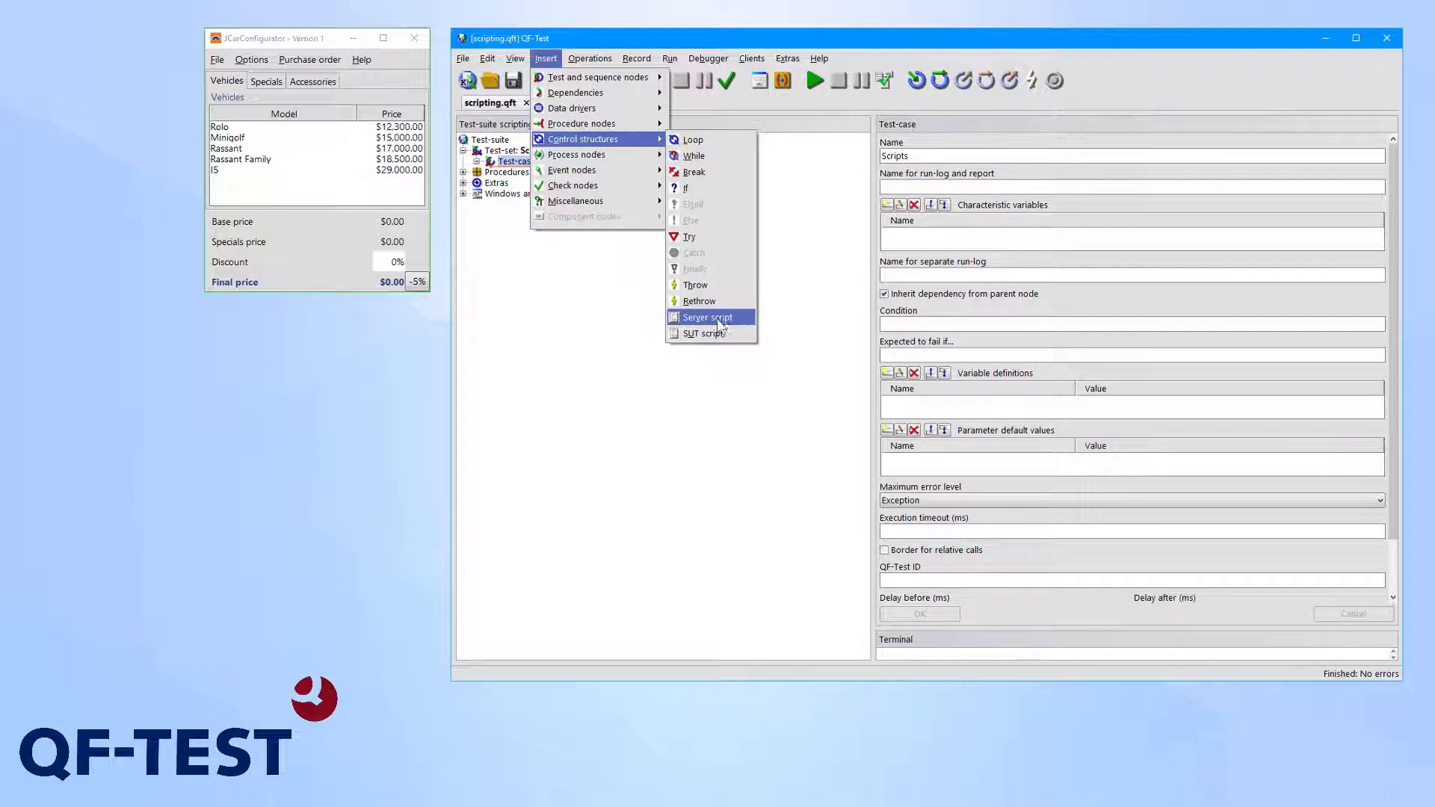
{"action": "mouse_move", "coordinate": [702, 332]}
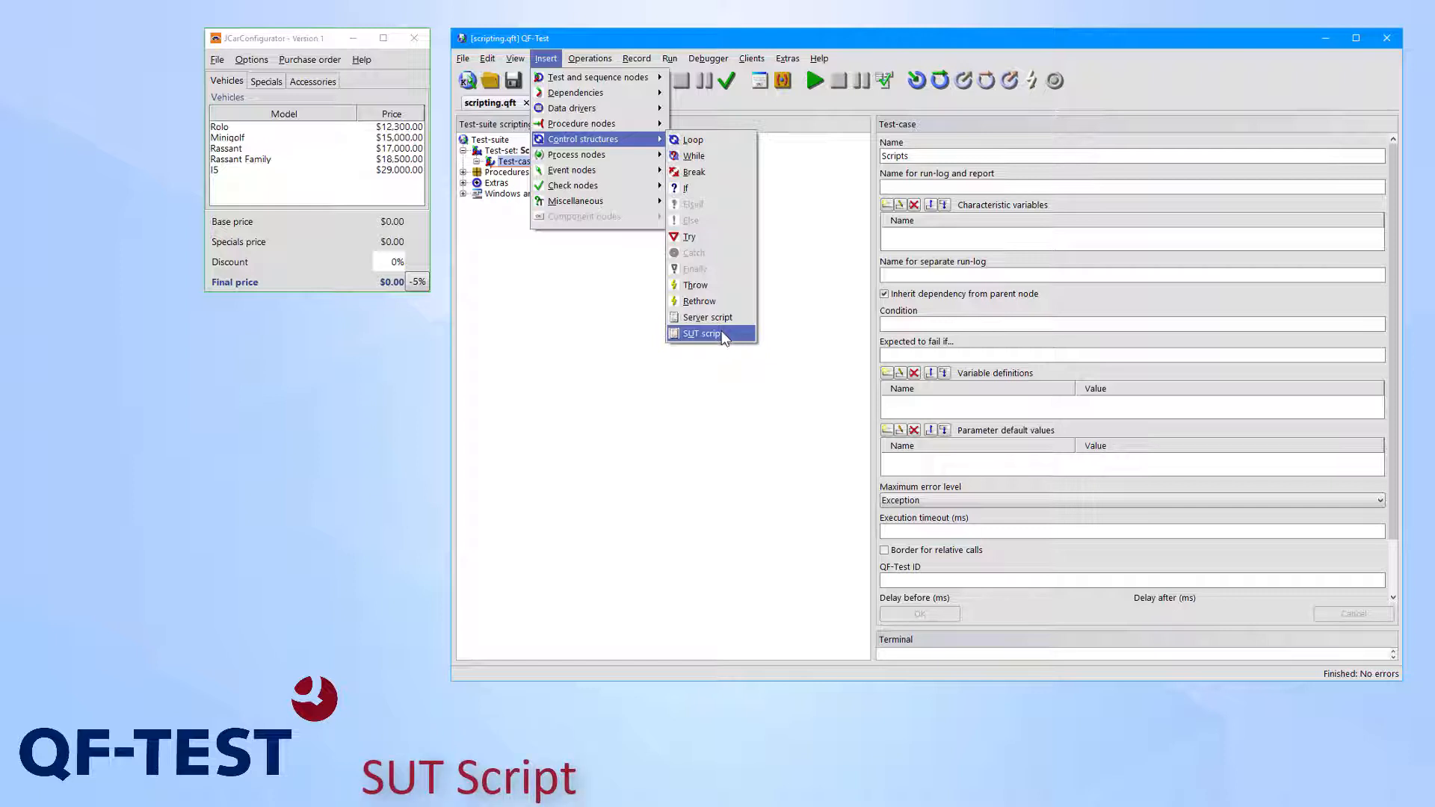
Step: Insert a new SUT script node and list its script languages: Jython, Groovy, JavaScript
{"action": "left_click", "coordinate": [702, 331]}
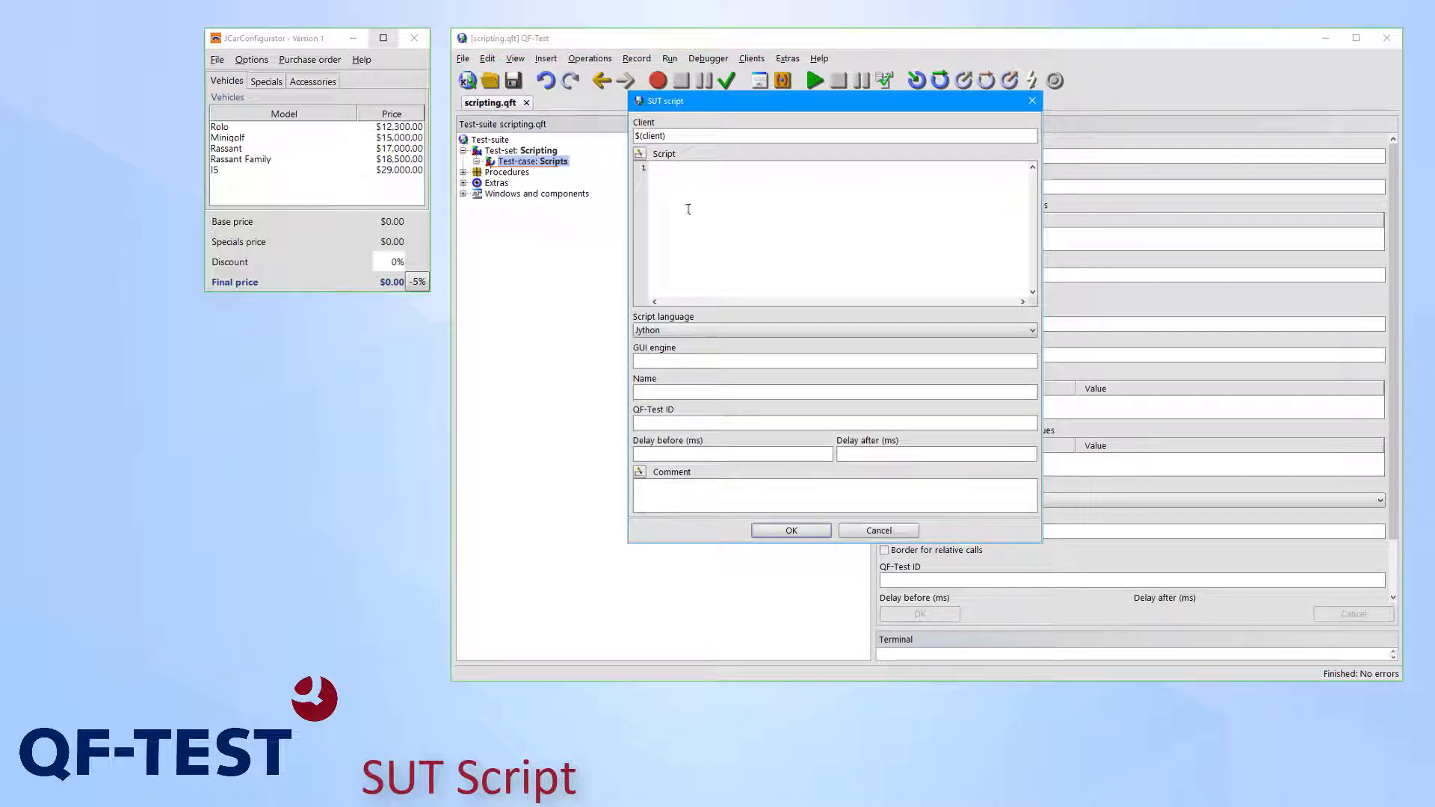
{"action": "left_click", "coordinate": [1027, 329]}
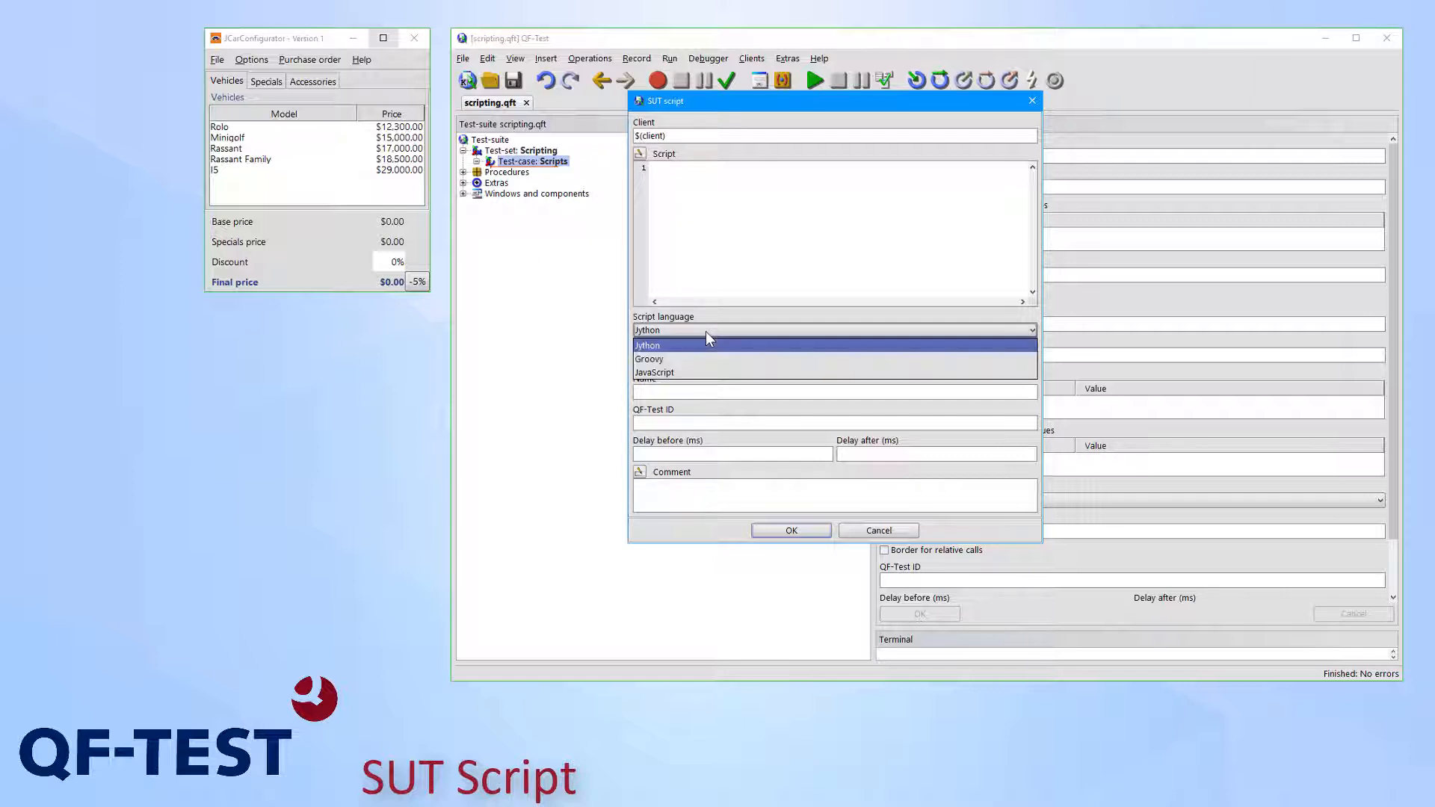
{"action": "mouse_move", "coordinate": [668, 358]}
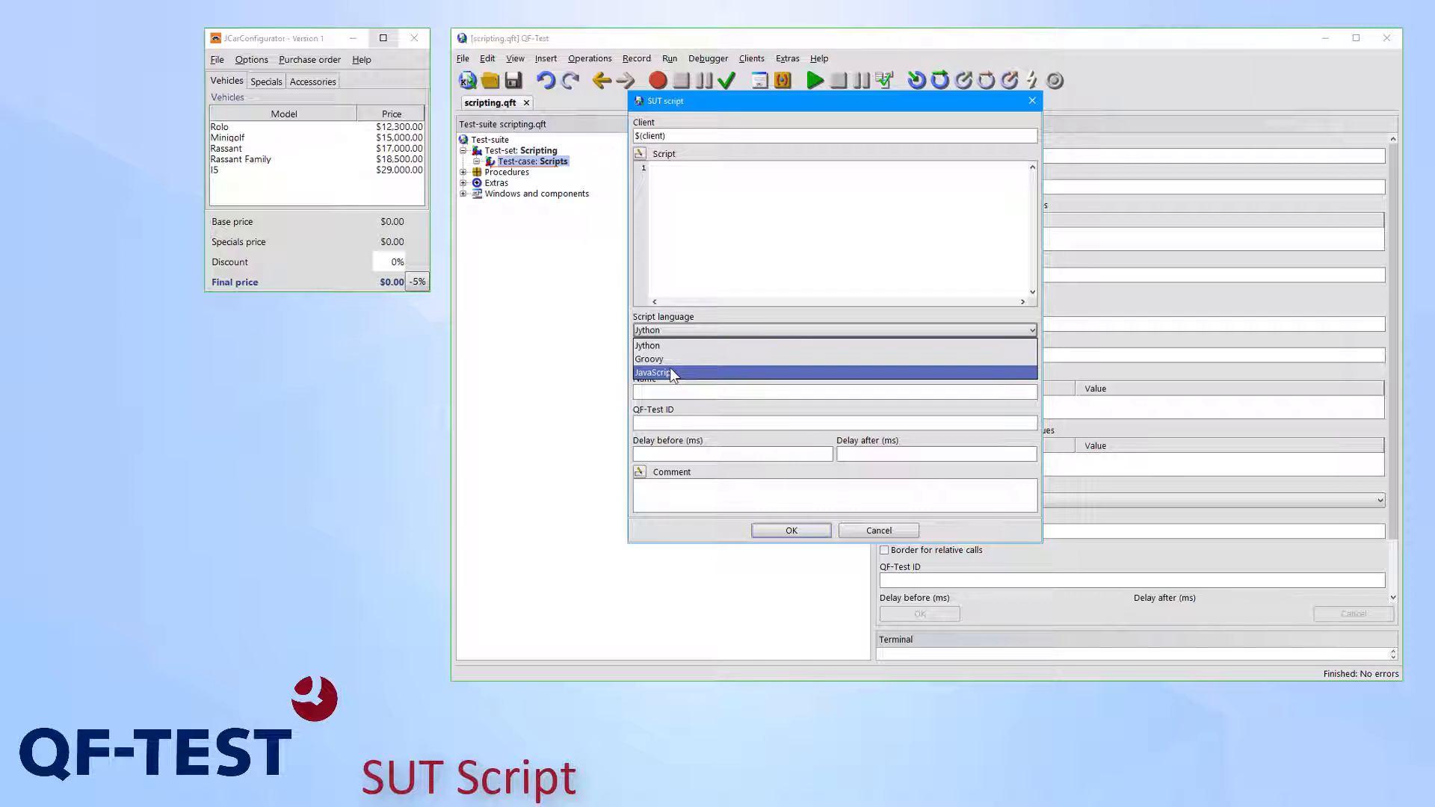
{"action": "mouse_move", "coordinate": [676, 358]}
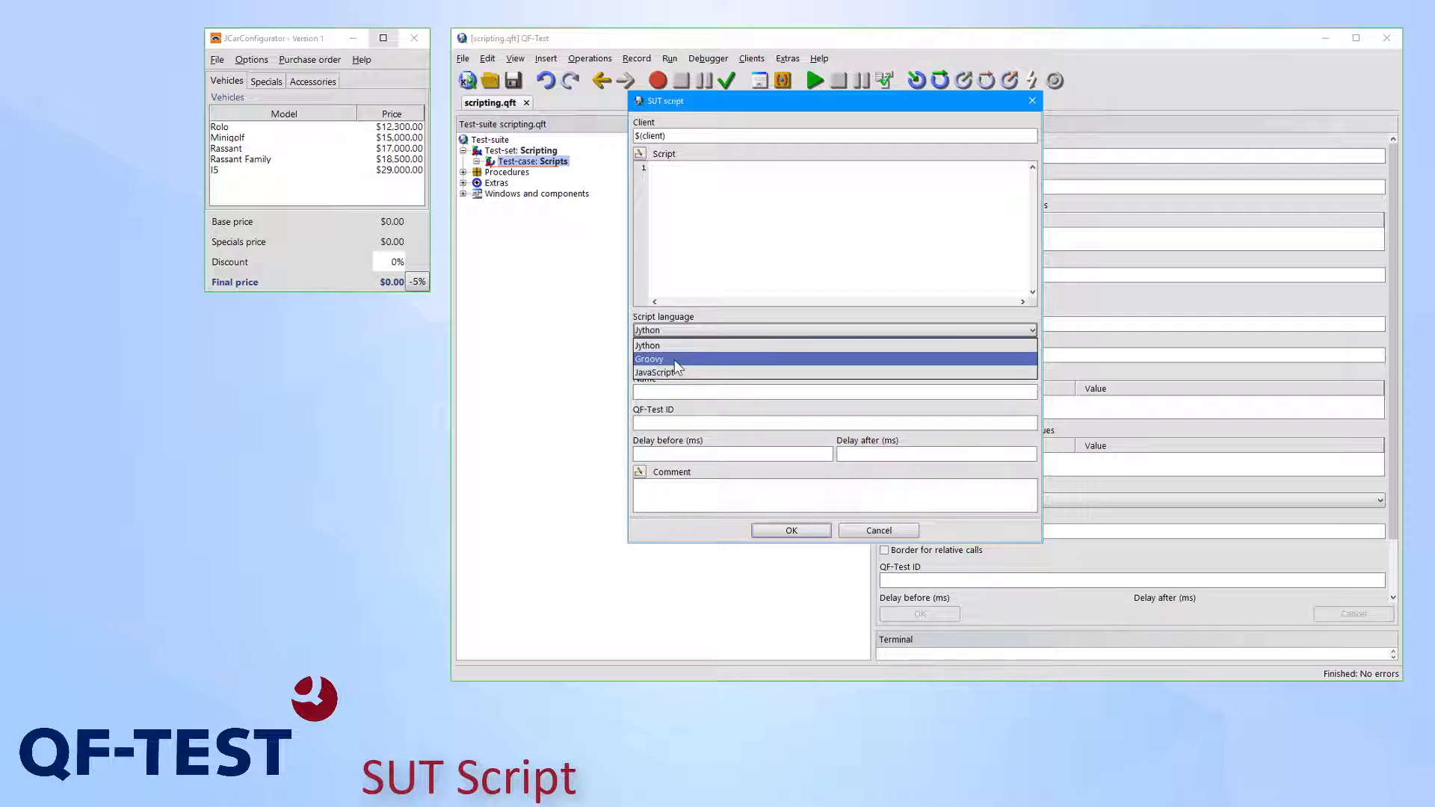
Step: Choose Groovy as the SUT script's language
{"action": "left_click", "coordinate": [649, 359]}
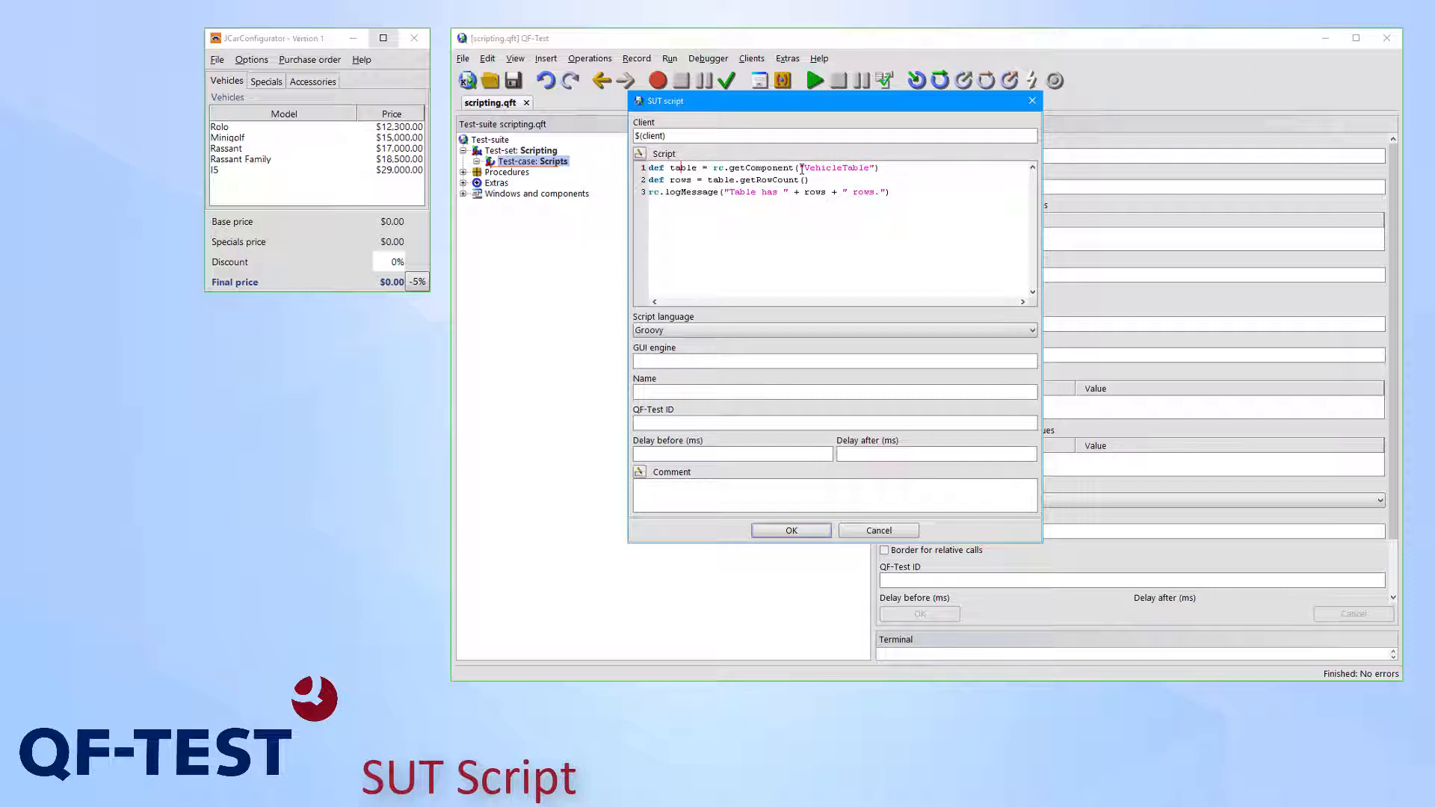
{"action": "mouse_move", "coordinate": [742, 167]}
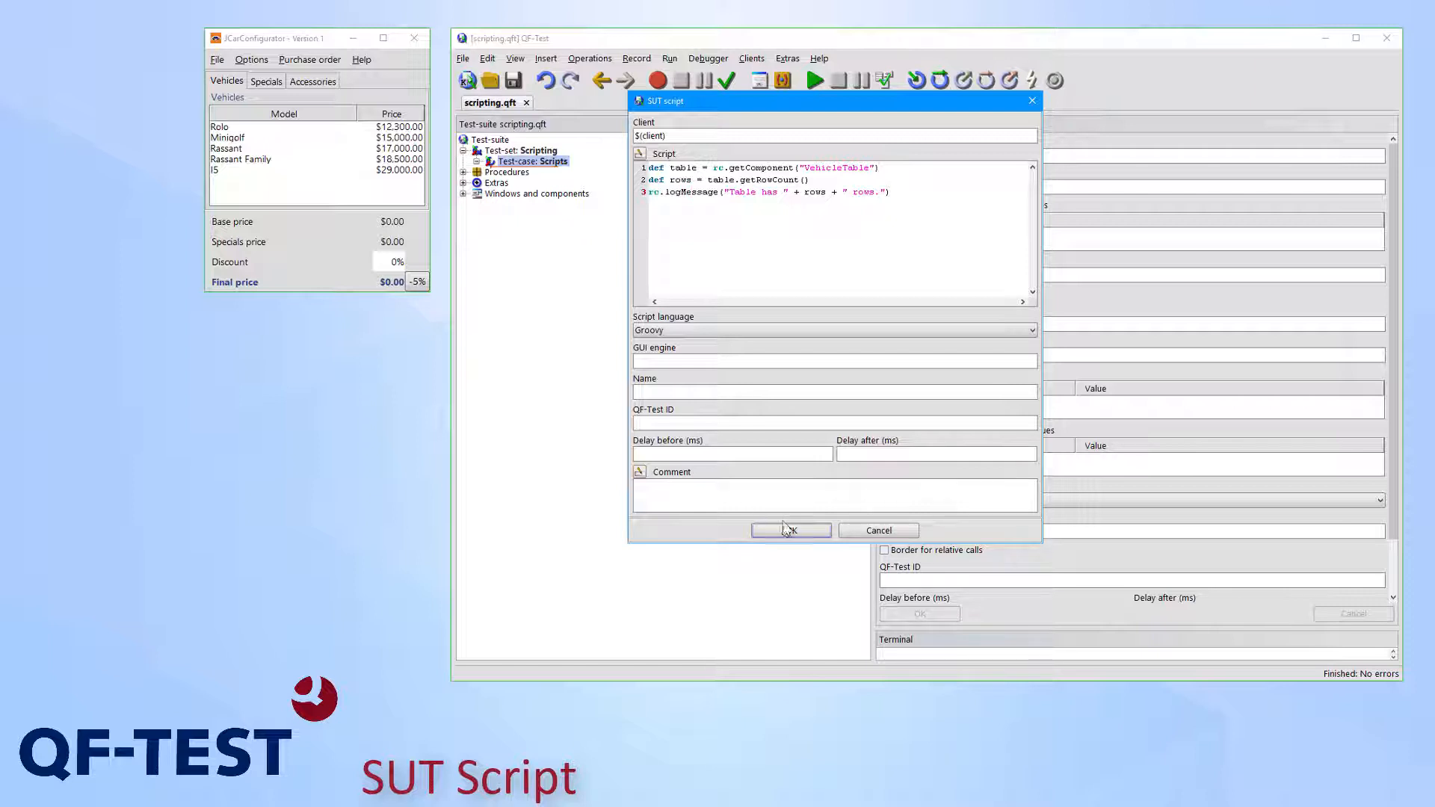
Step: Add the Groovy SUT script node to the Scripts test case
{"action": "left_click", "coordinate": [790, 530]}
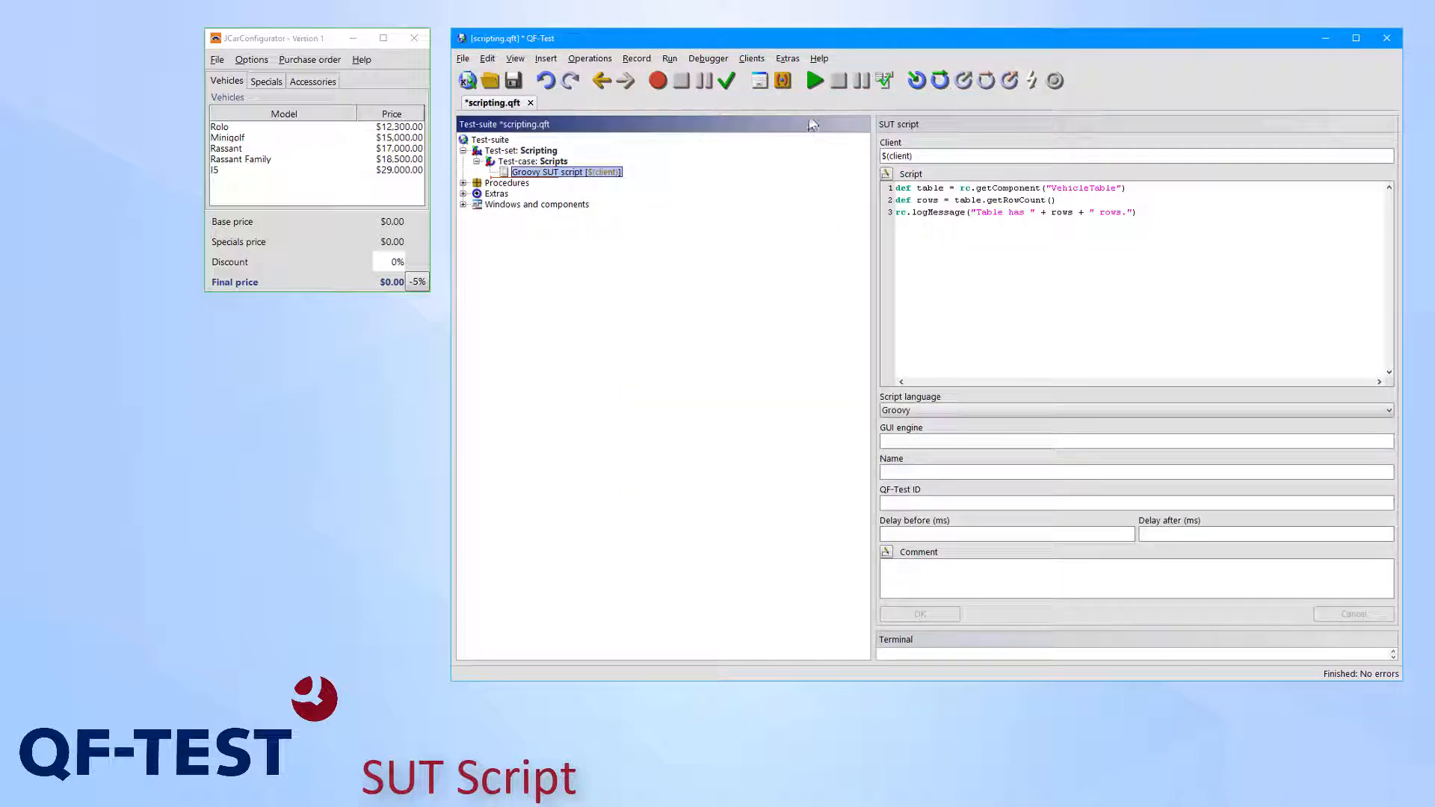
{"action": "left_click", "coordinate": [813, 81]}
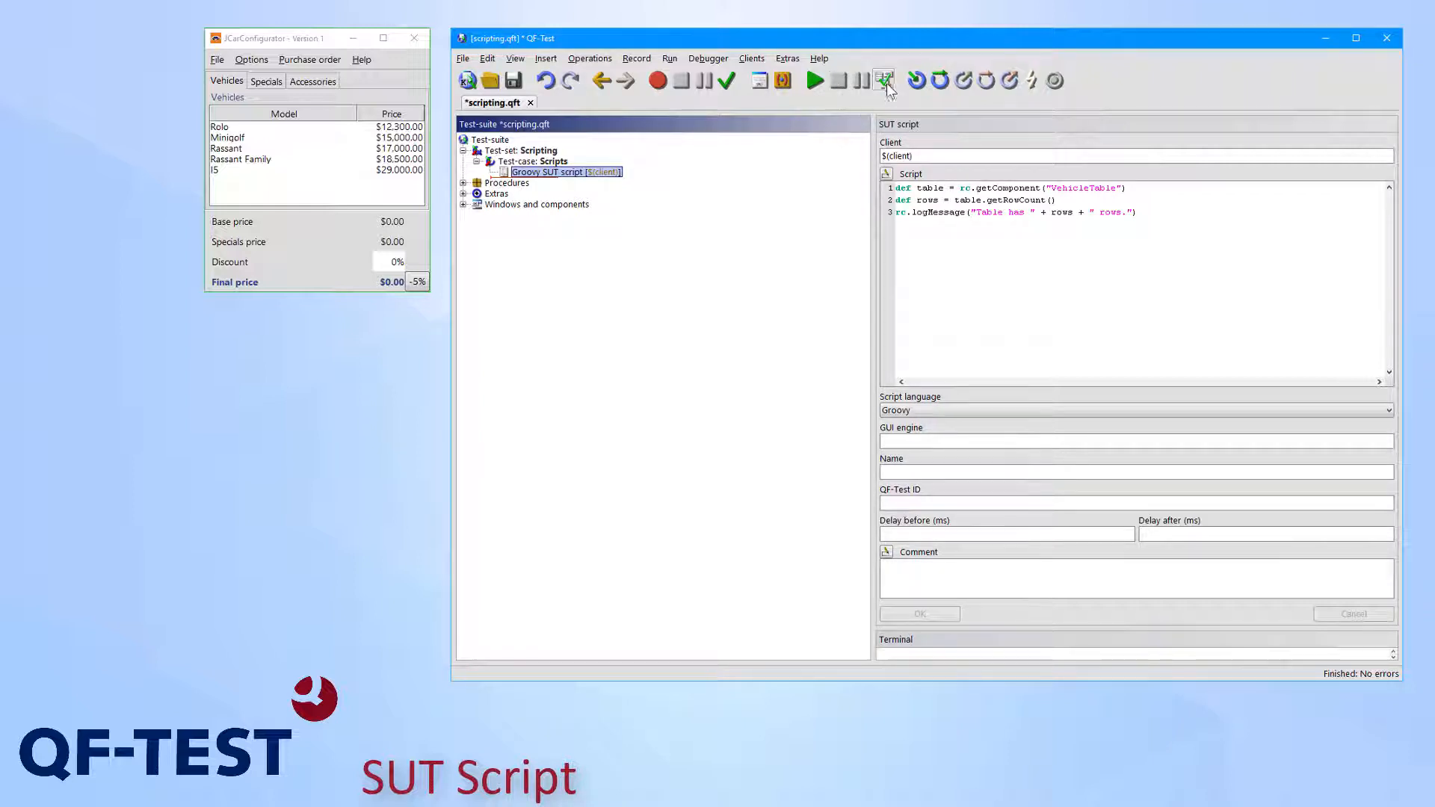
Step: Replay the Groovy script and view the logged message 'Table has 5 rows.'
{"action": "left_click", "coordinate": [883, 80]}
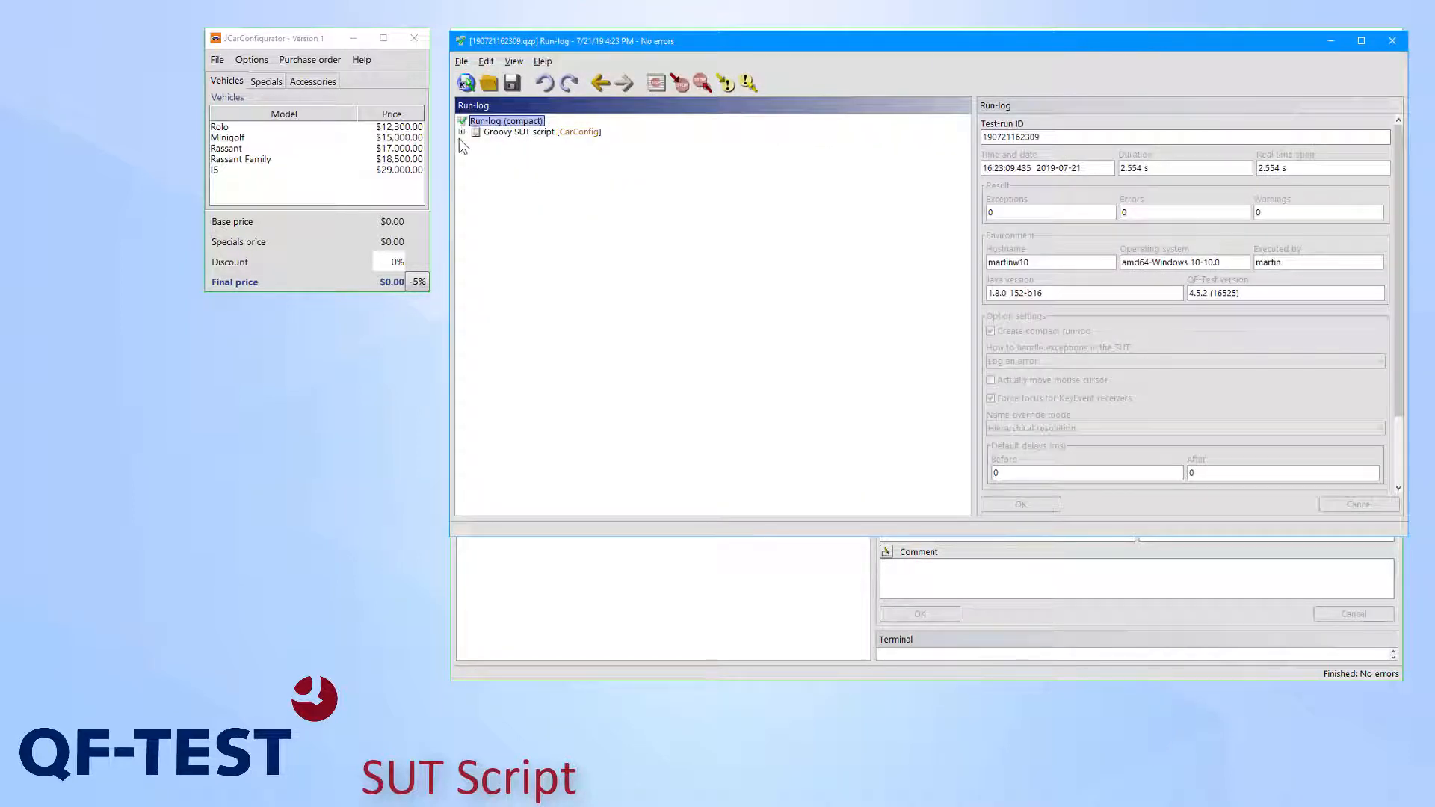
{"action": "left_click", "coordinate": [463, 131]}
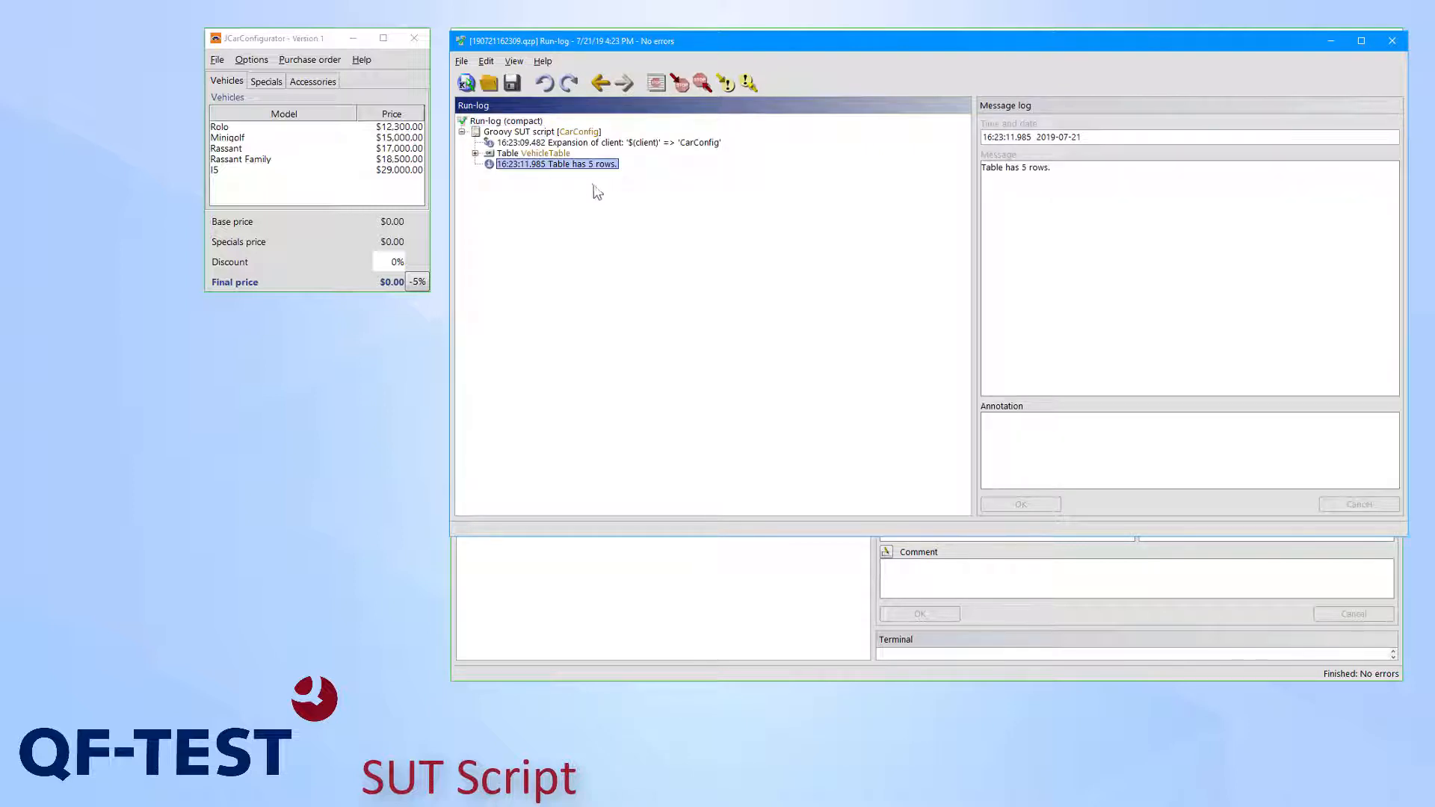
{"action": "mouse_move", "coordinate": [1321, 157]}
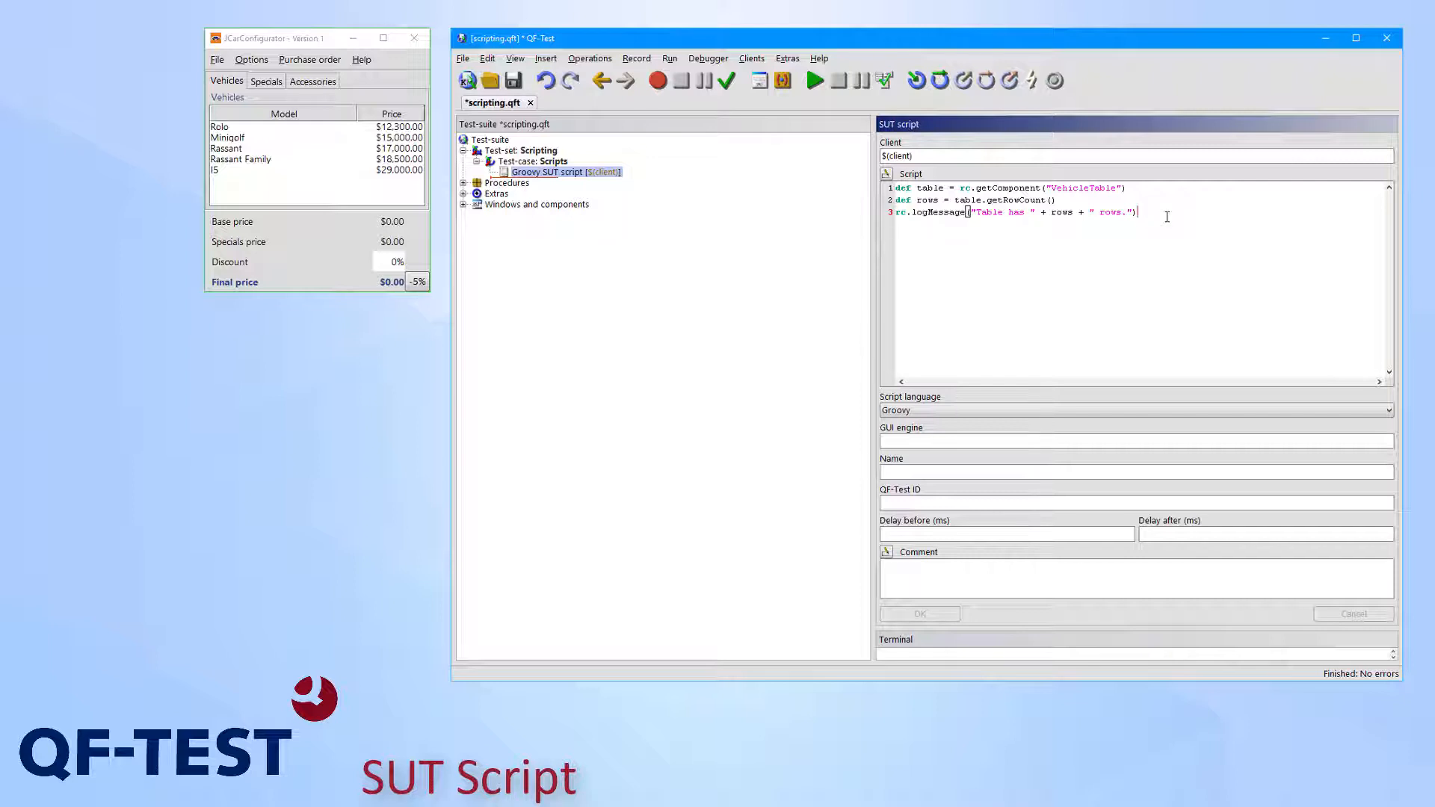
Step: Add a line with rc. and view the code-completion documentation for checkEqual
{"action": "key", "text": "Return"}
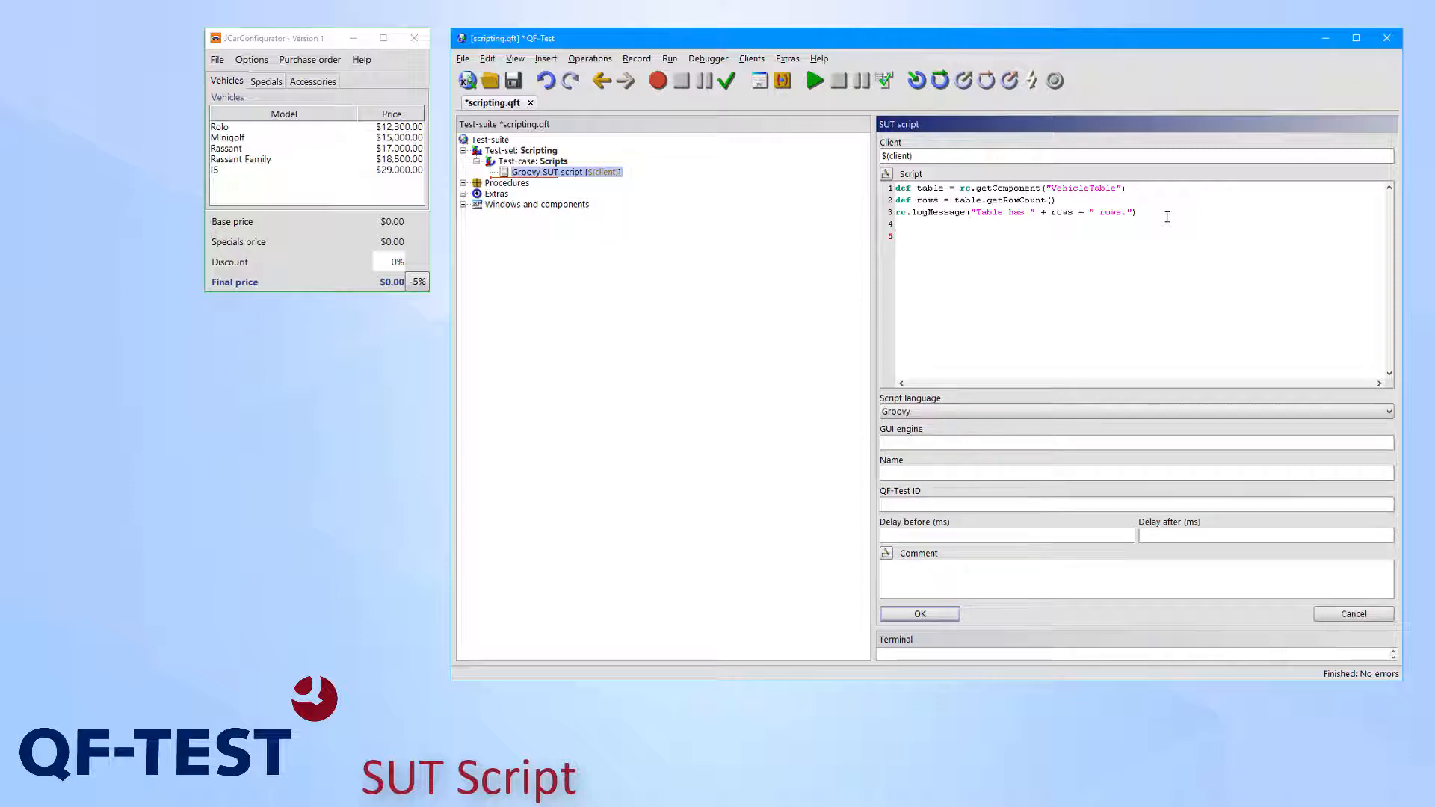
{"action": "type", "text": "rc"}
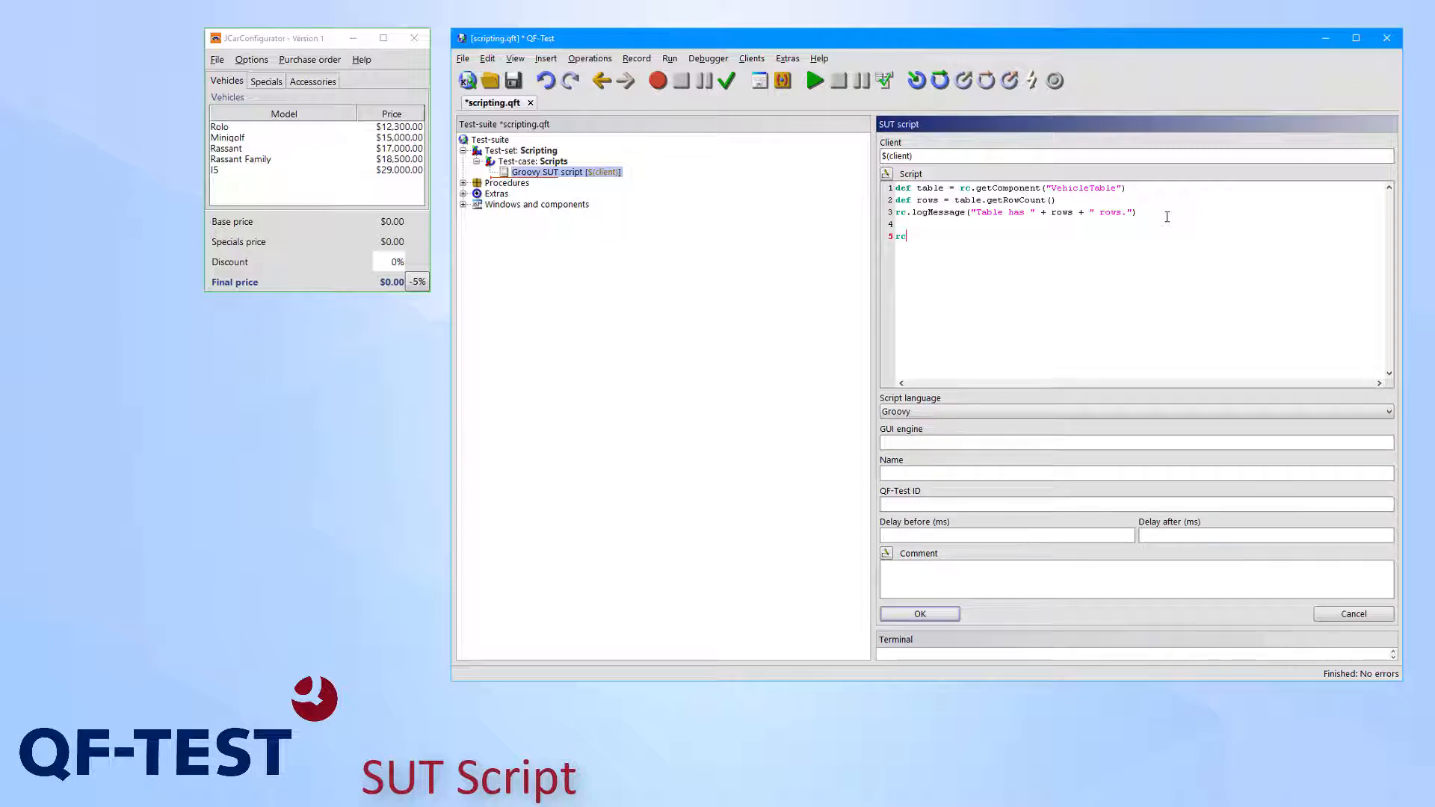
{"action": "type", "text": "."}
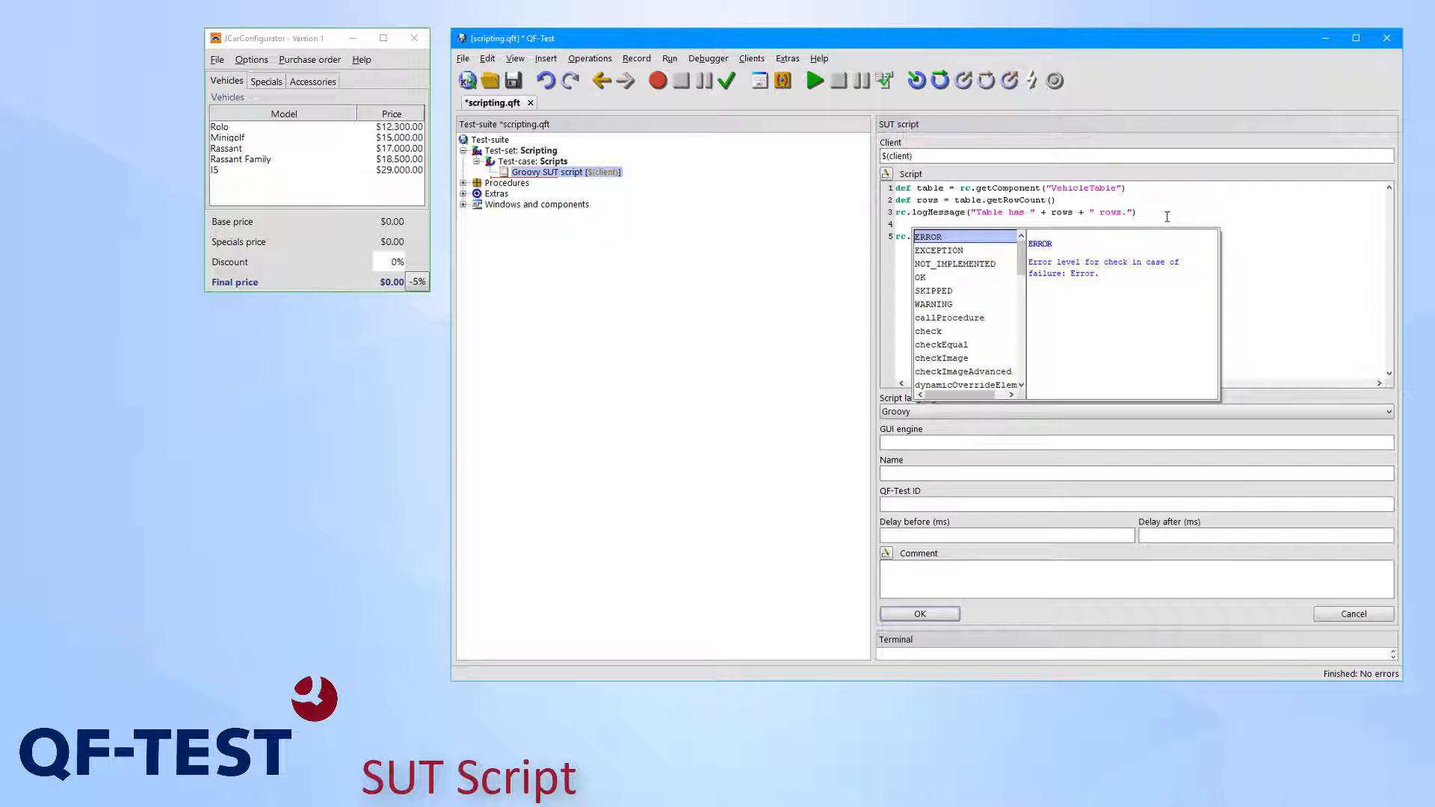
{"action": "left_click", "coordinate": [941, 344]}
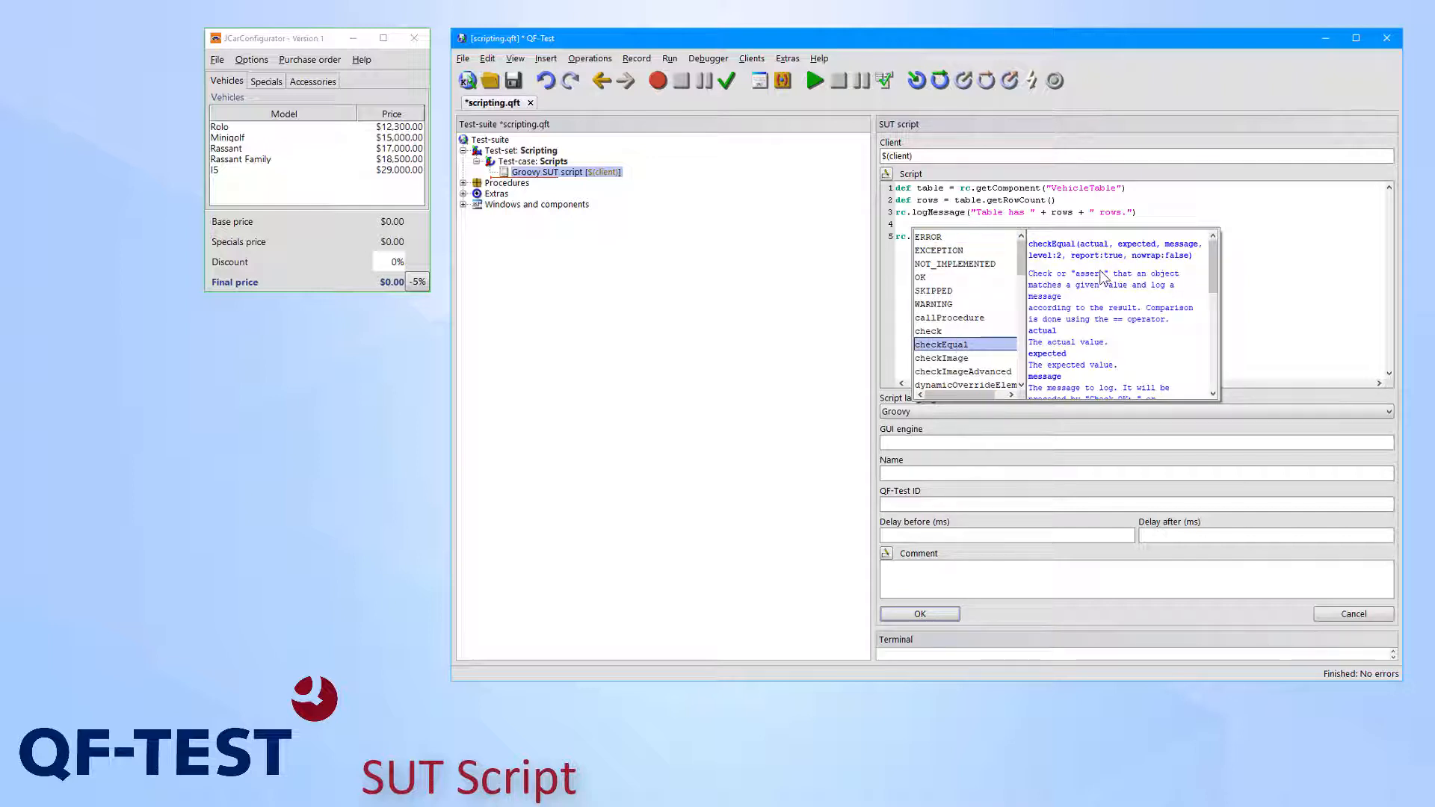
{"action": "left_click", "coordinate": [550, 172]}
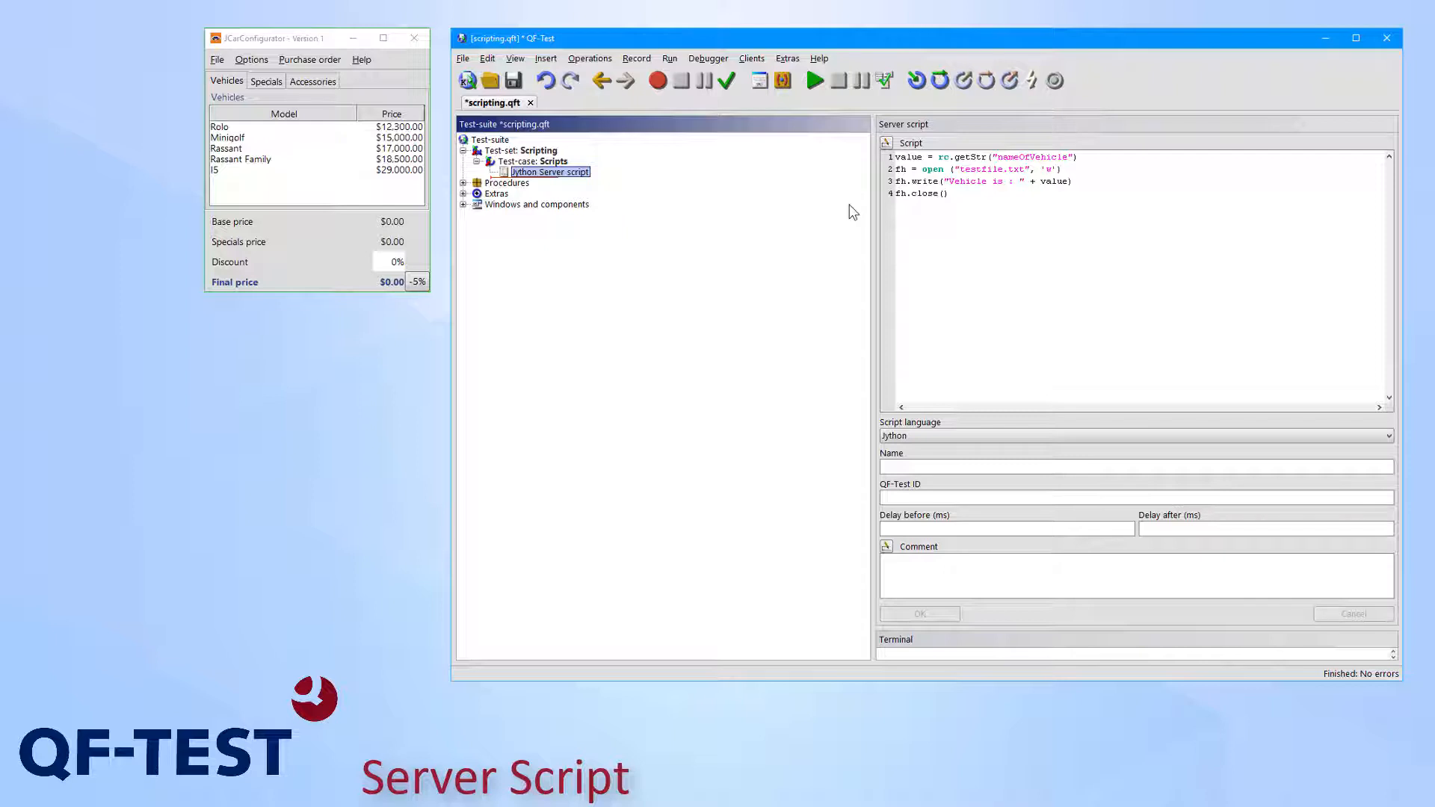
{"action": "mouse_move", "coordinate": [930, 453]}
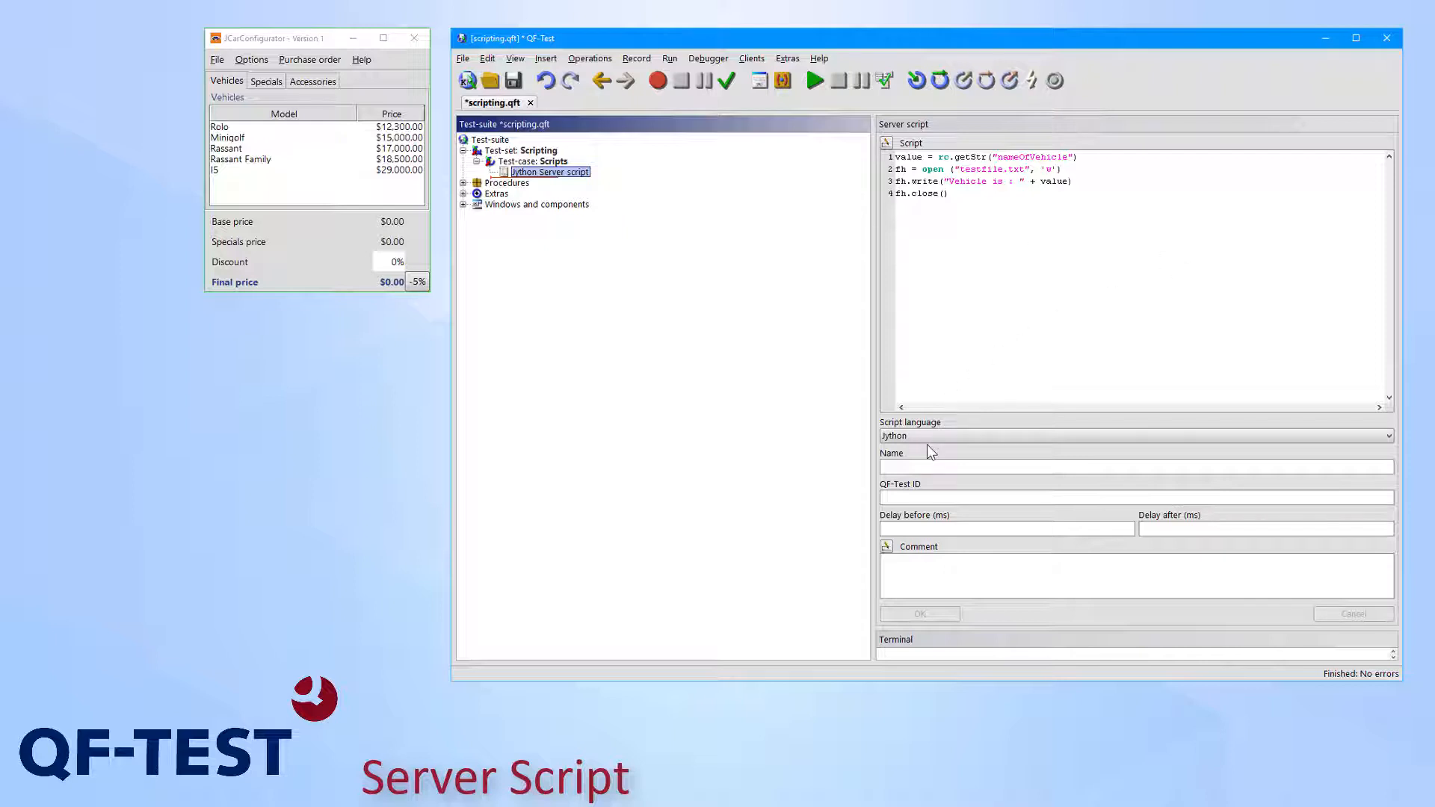
{"action": "mouse_move", "coordinate": [1012, 266]}
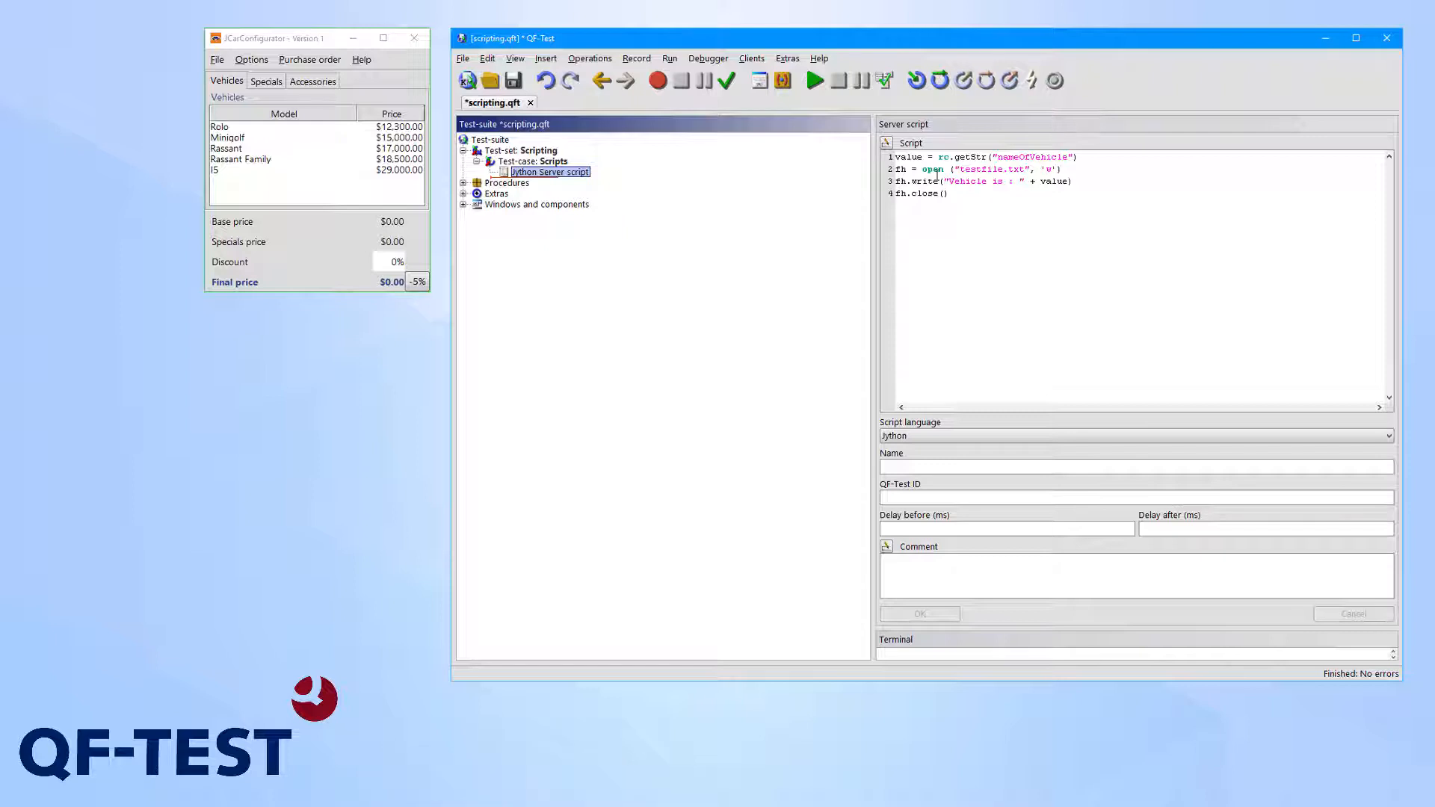
Step: Show the Help menu's tutorials, manuals, FAQ and Jython/Groovy links
{"action": "left_click", "coordinate": [819, 58]}
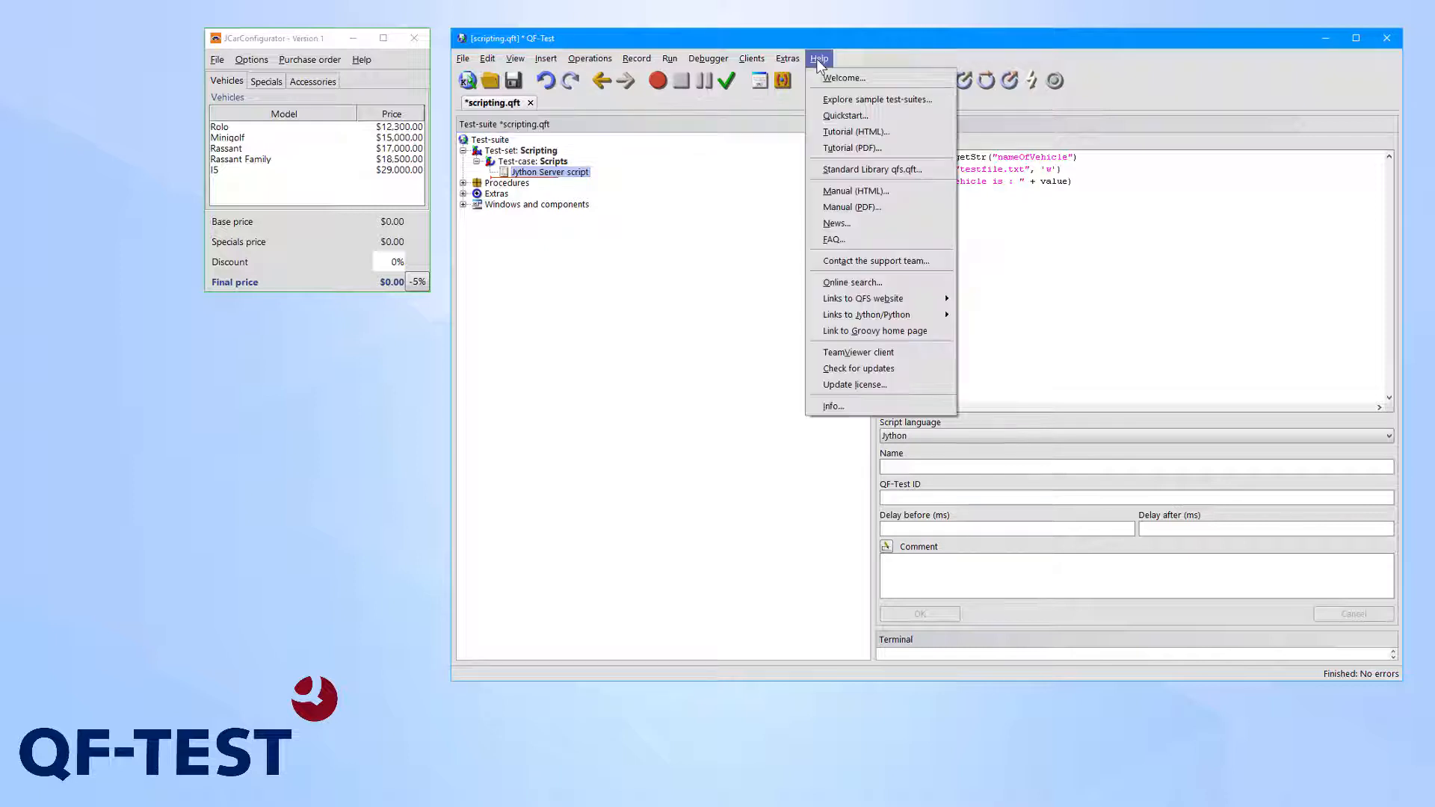
{"action": "mouse_move", "coordinate": [855, 168]}
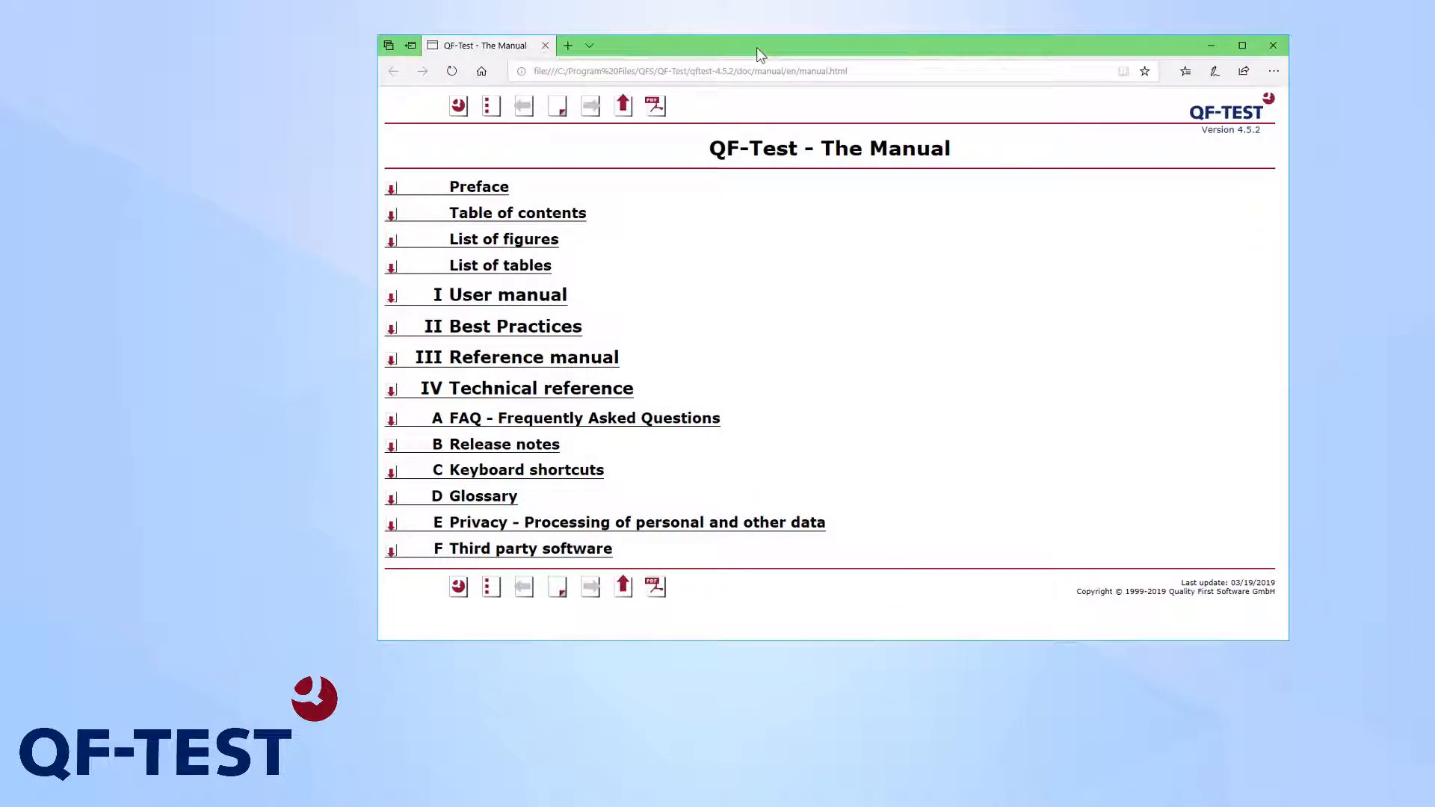
{"action": "mouse_move", "coordinate": [592, 310]}
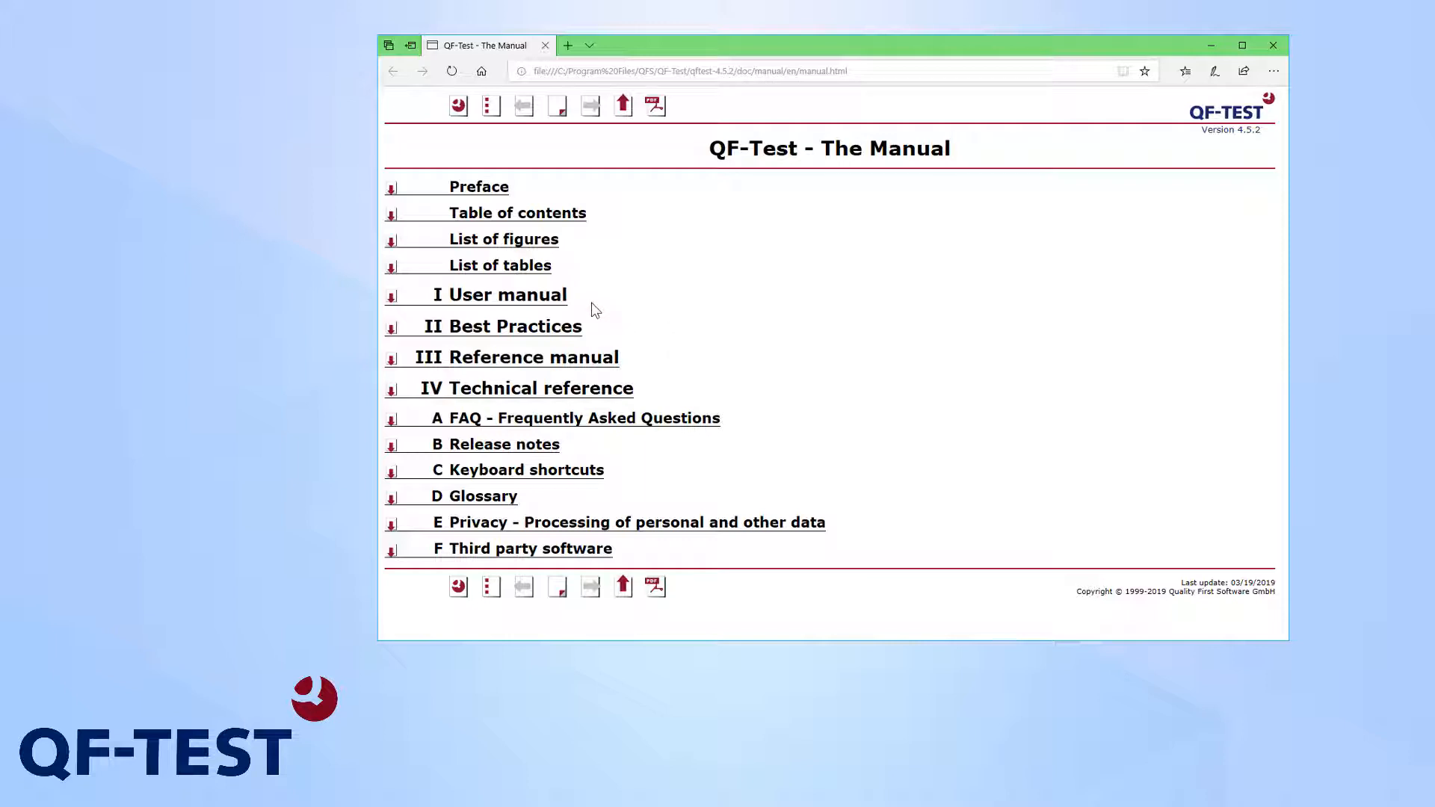
{"action": "mouse_move", "coordinate": [506, 302]}
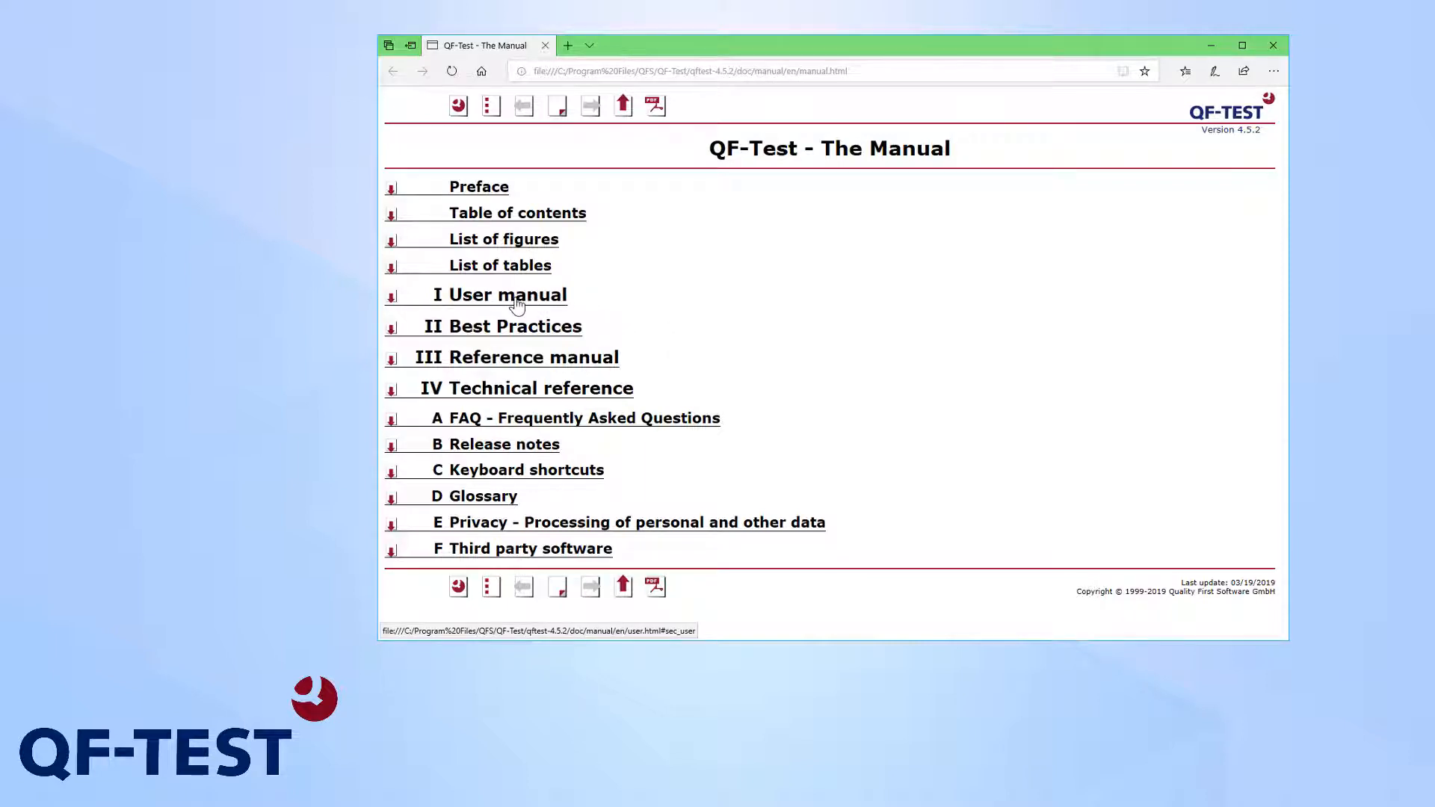
Step: Browse to the User manual's Technical reference part listing chapter 45 Scripting
{"action": "left_click", "coordinate": [515, 295]}
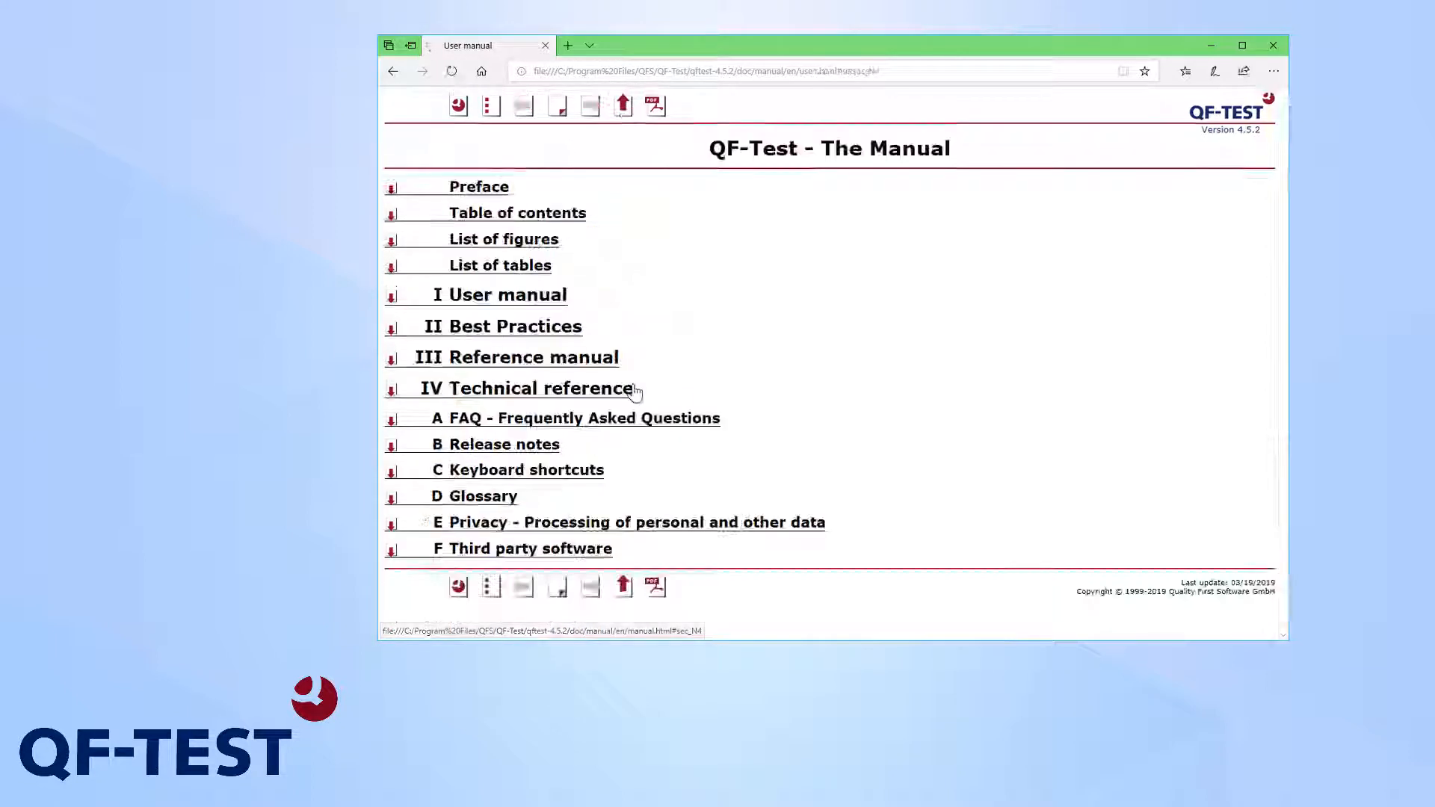
{"action": "left_click", "coordinate": [519, 387]}
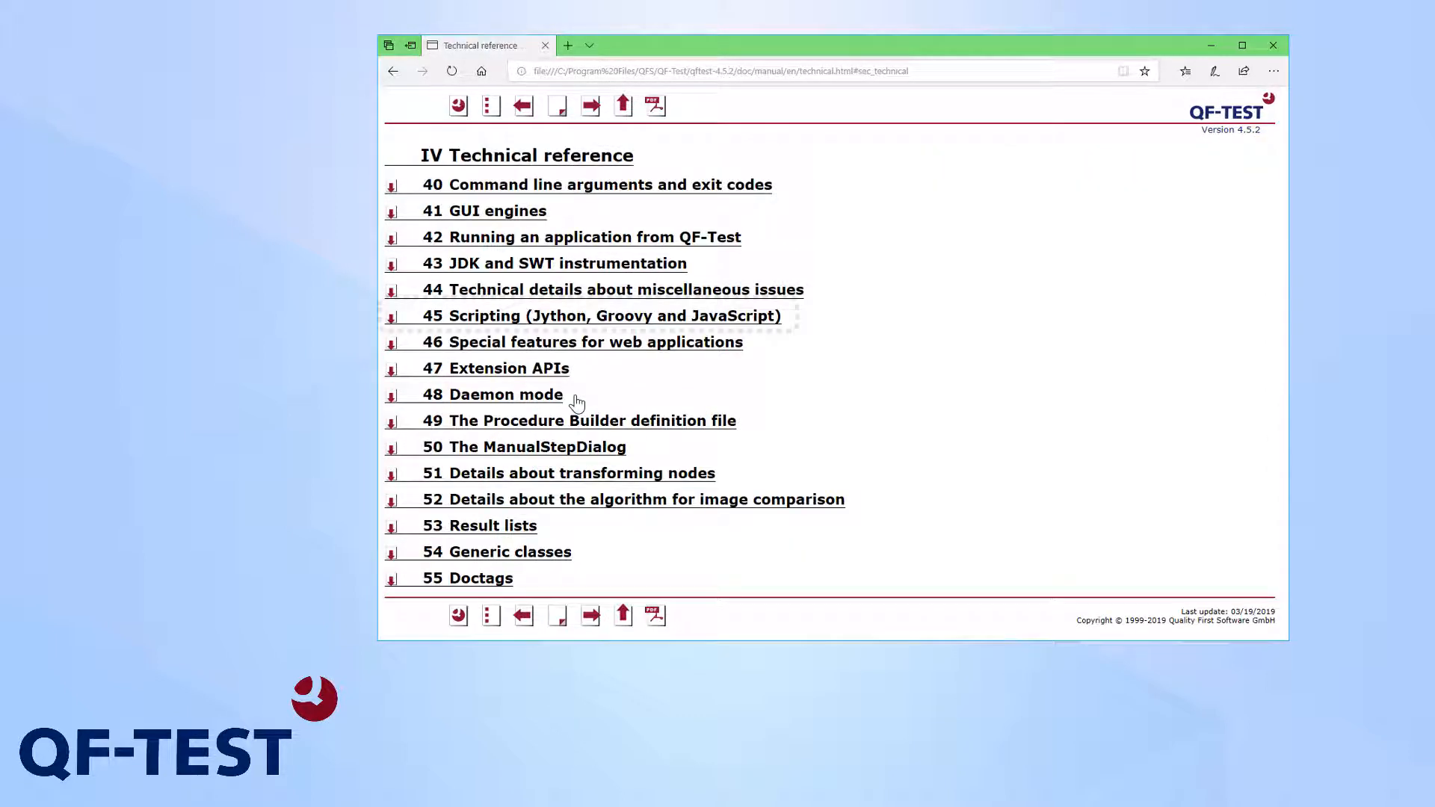